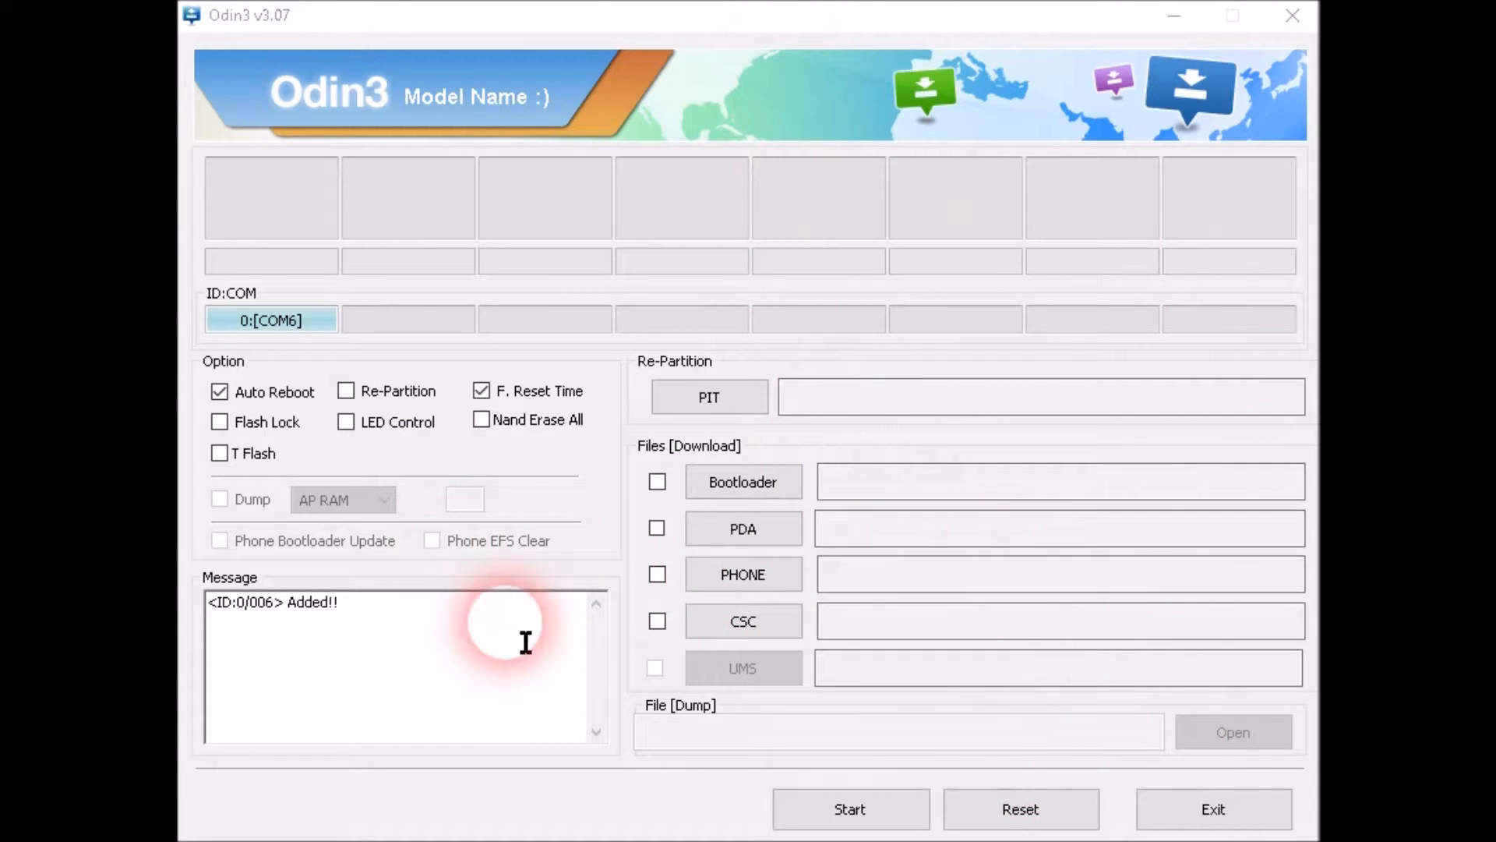
Load the CF-Auto-Root tar.md5 from the GalaxyS4 folder into the PDA slot.
click(744, 528)
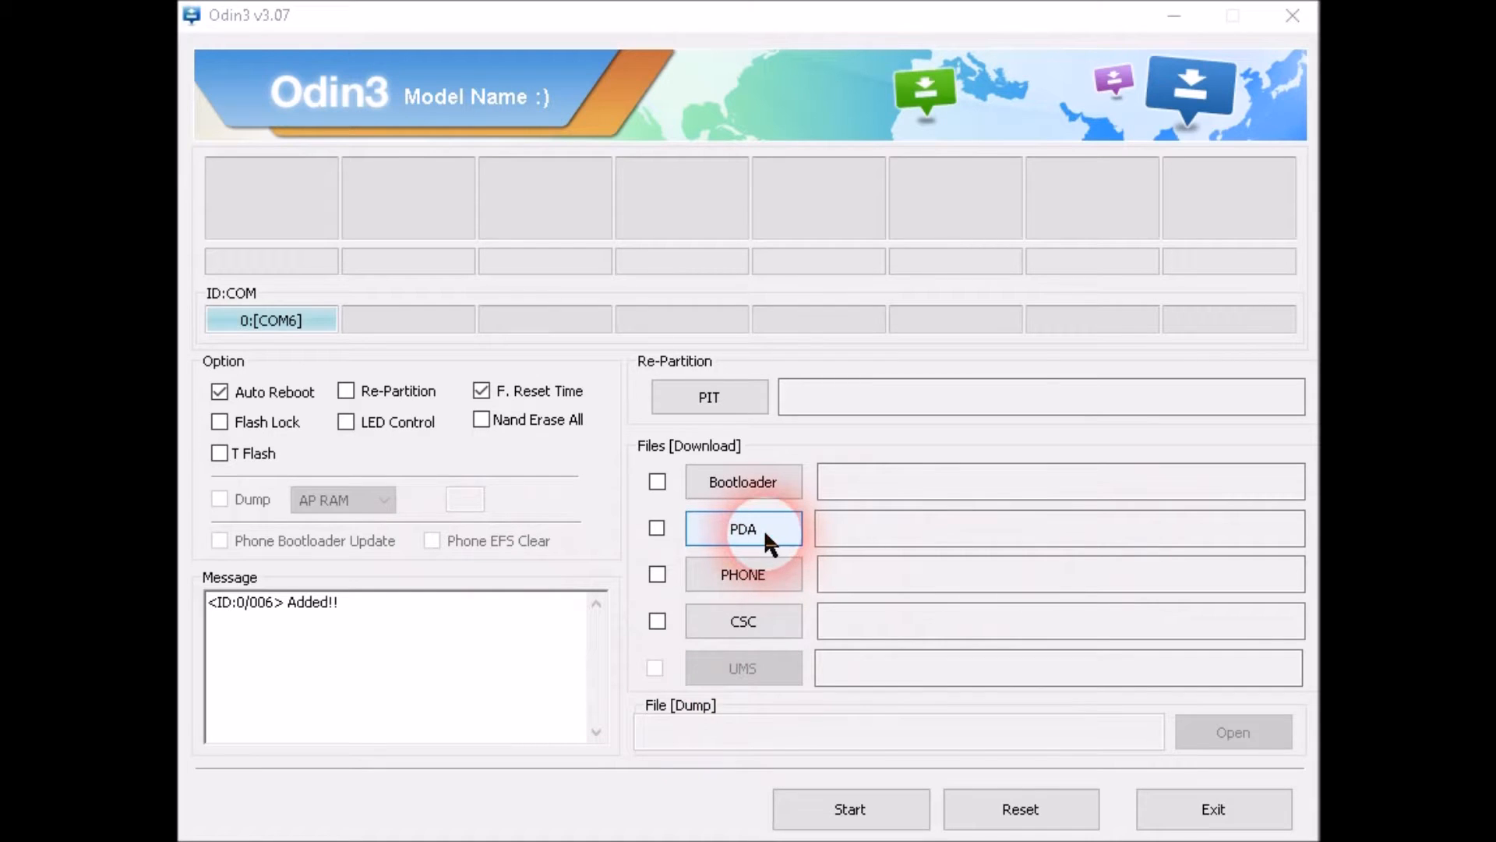
click(742, 528)
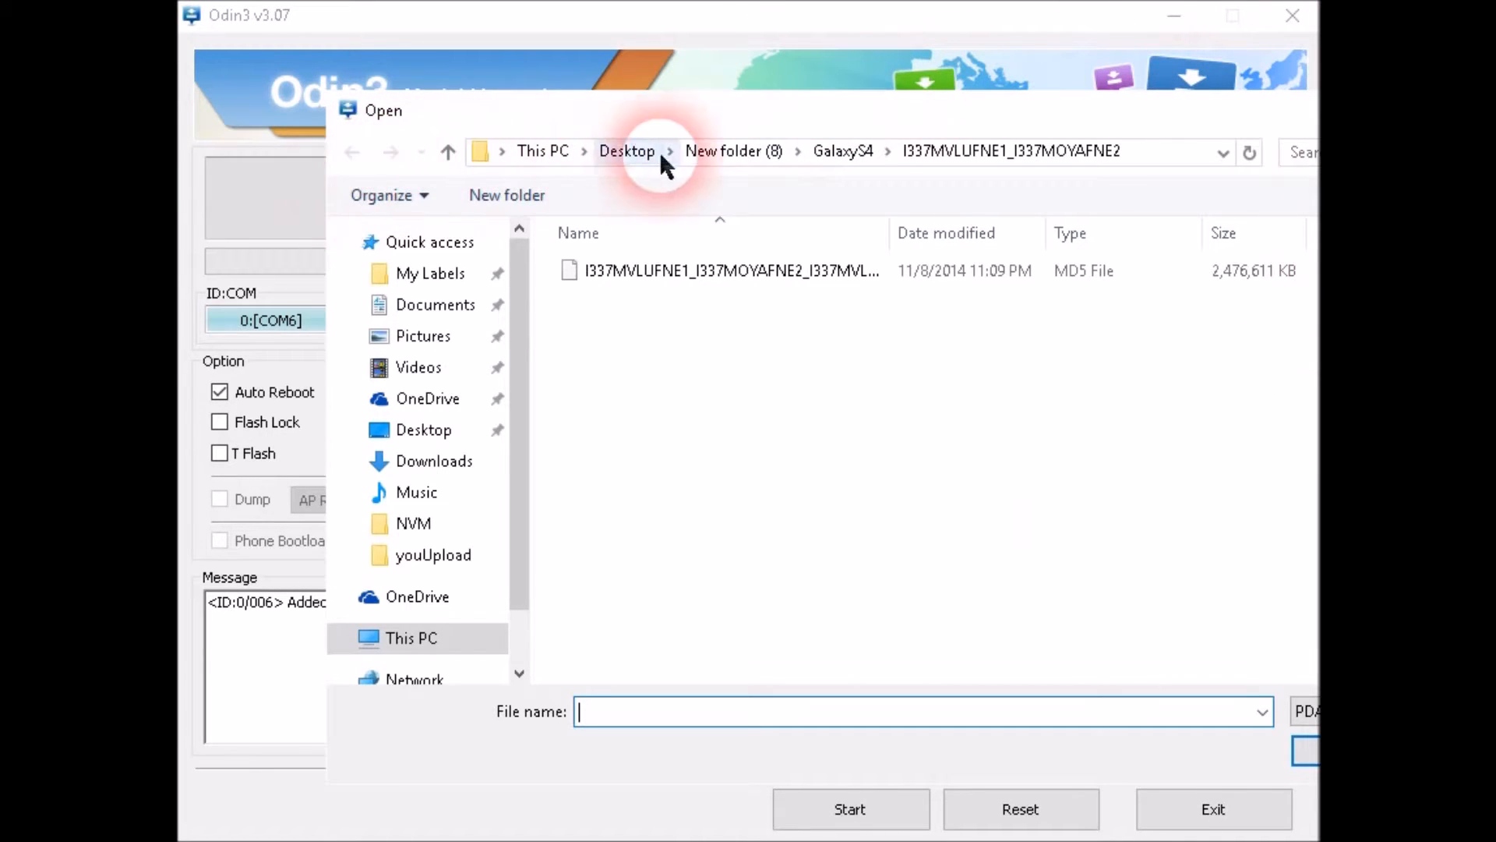
click(842, 152)
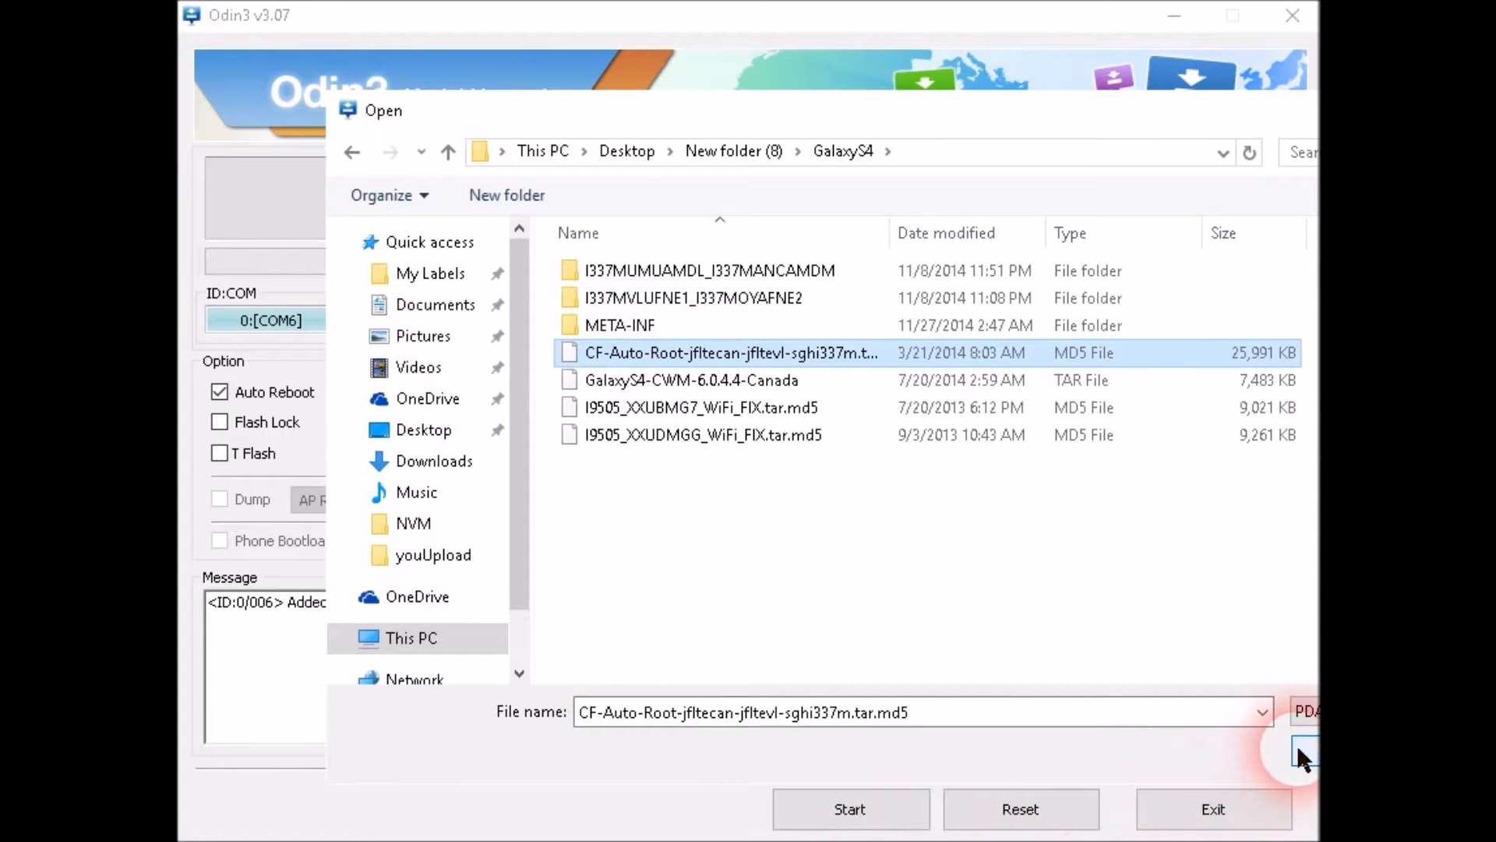
click(1306, 751)
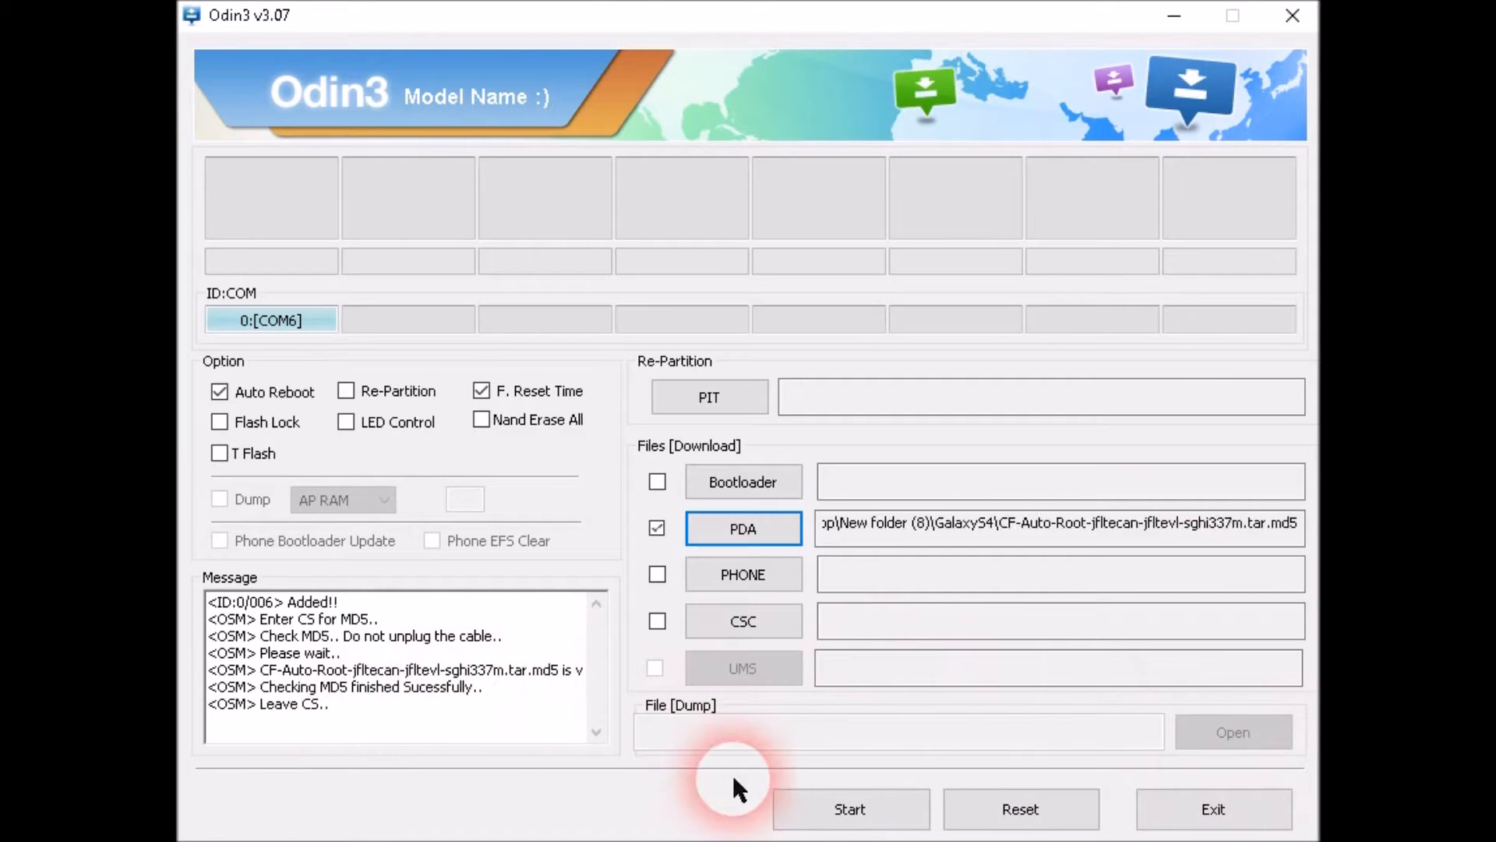
Start the flash so Odin writes the CF-Auto-Root recovery image to the phone.
click(848, 808)
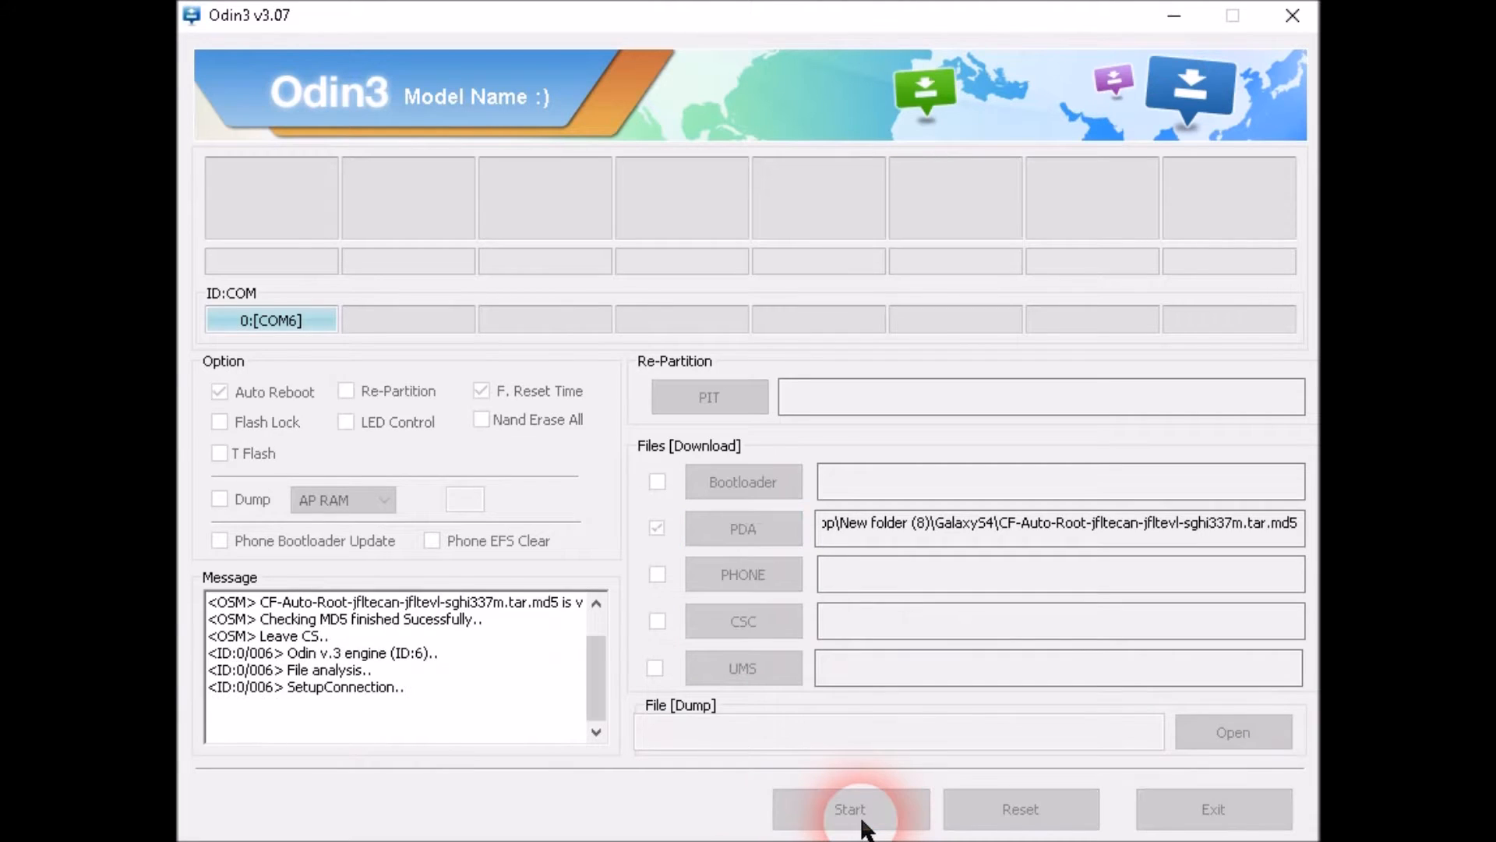
click(848, 809)
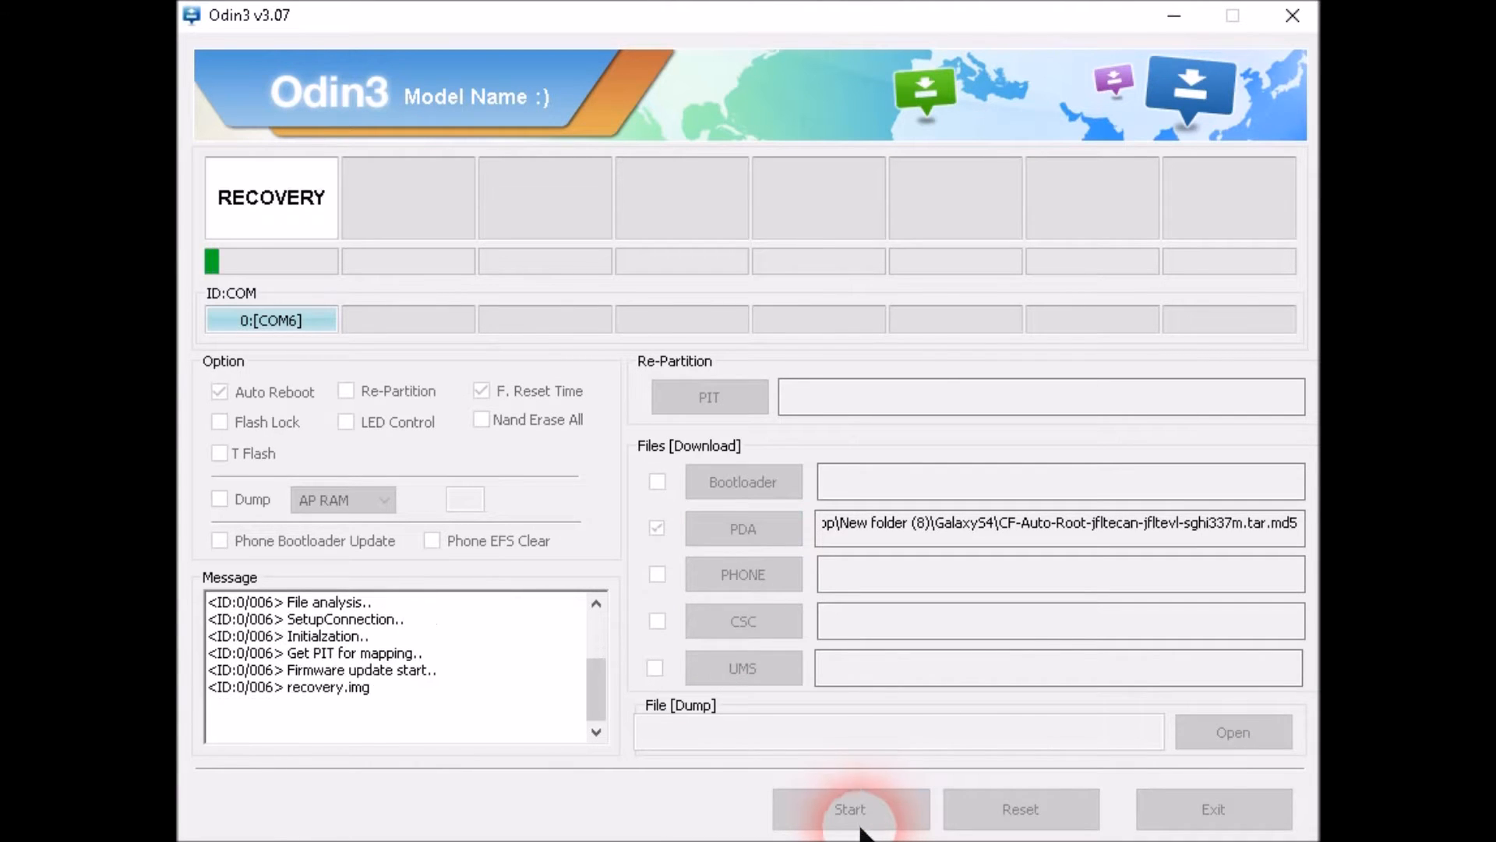
click(850, 809)
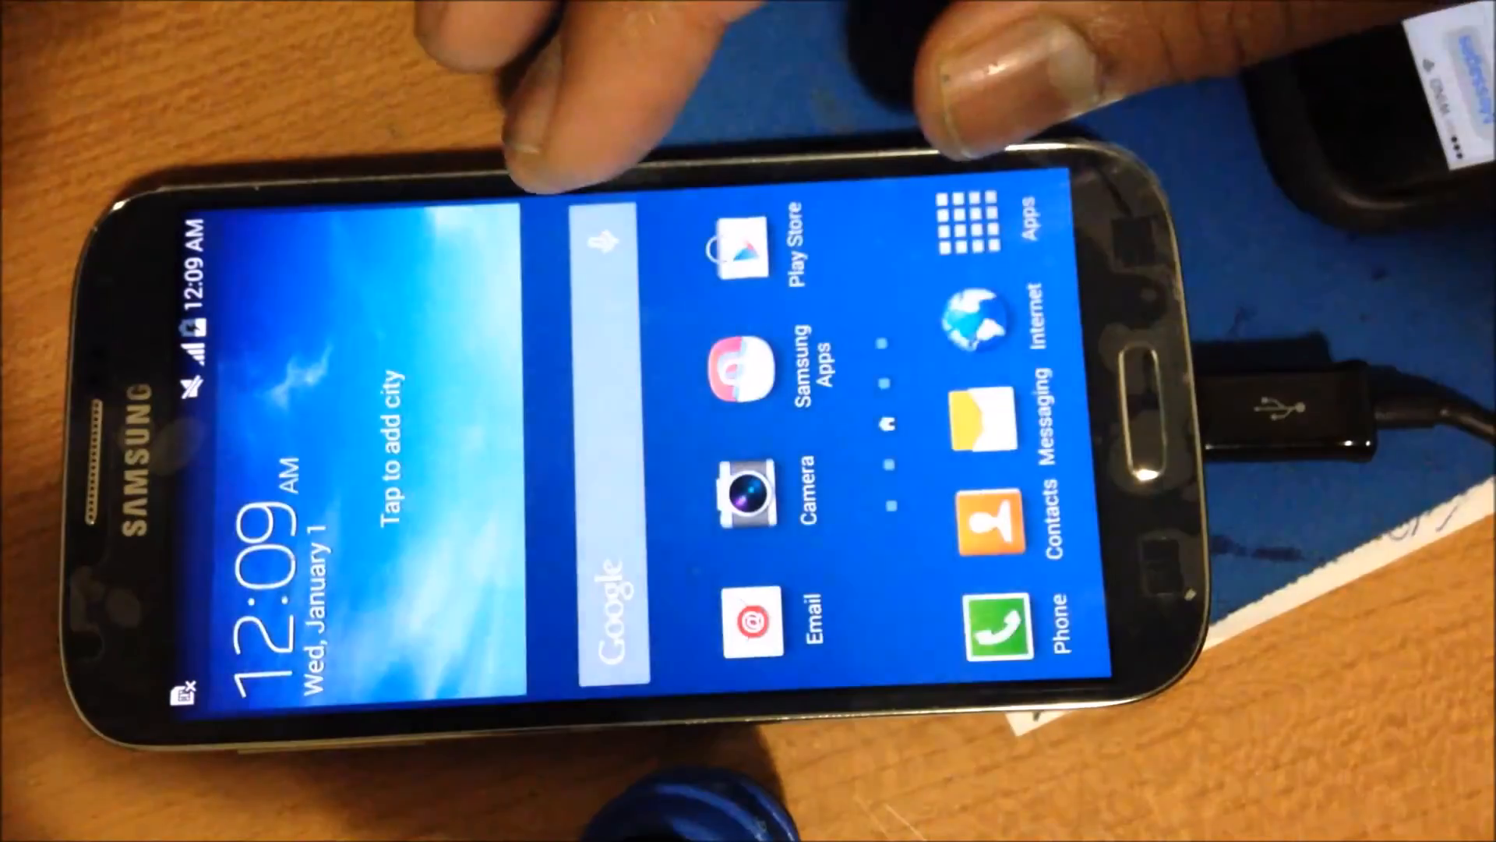
Launch SuperSU from the Apps list and dismiss its Follow me prompt with No thanks.
click(978, 229)
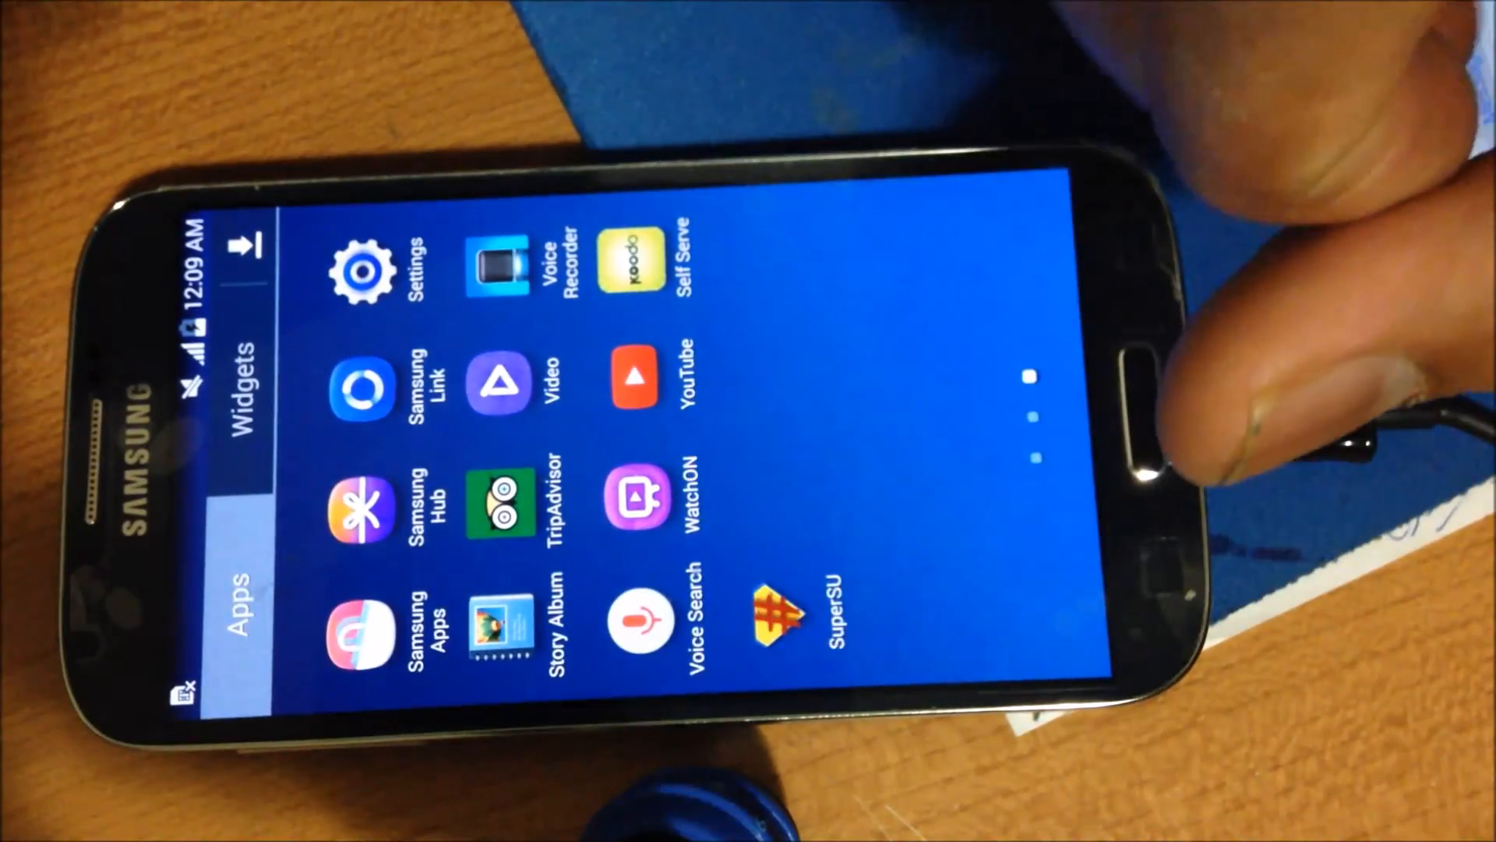
click(772, 622)
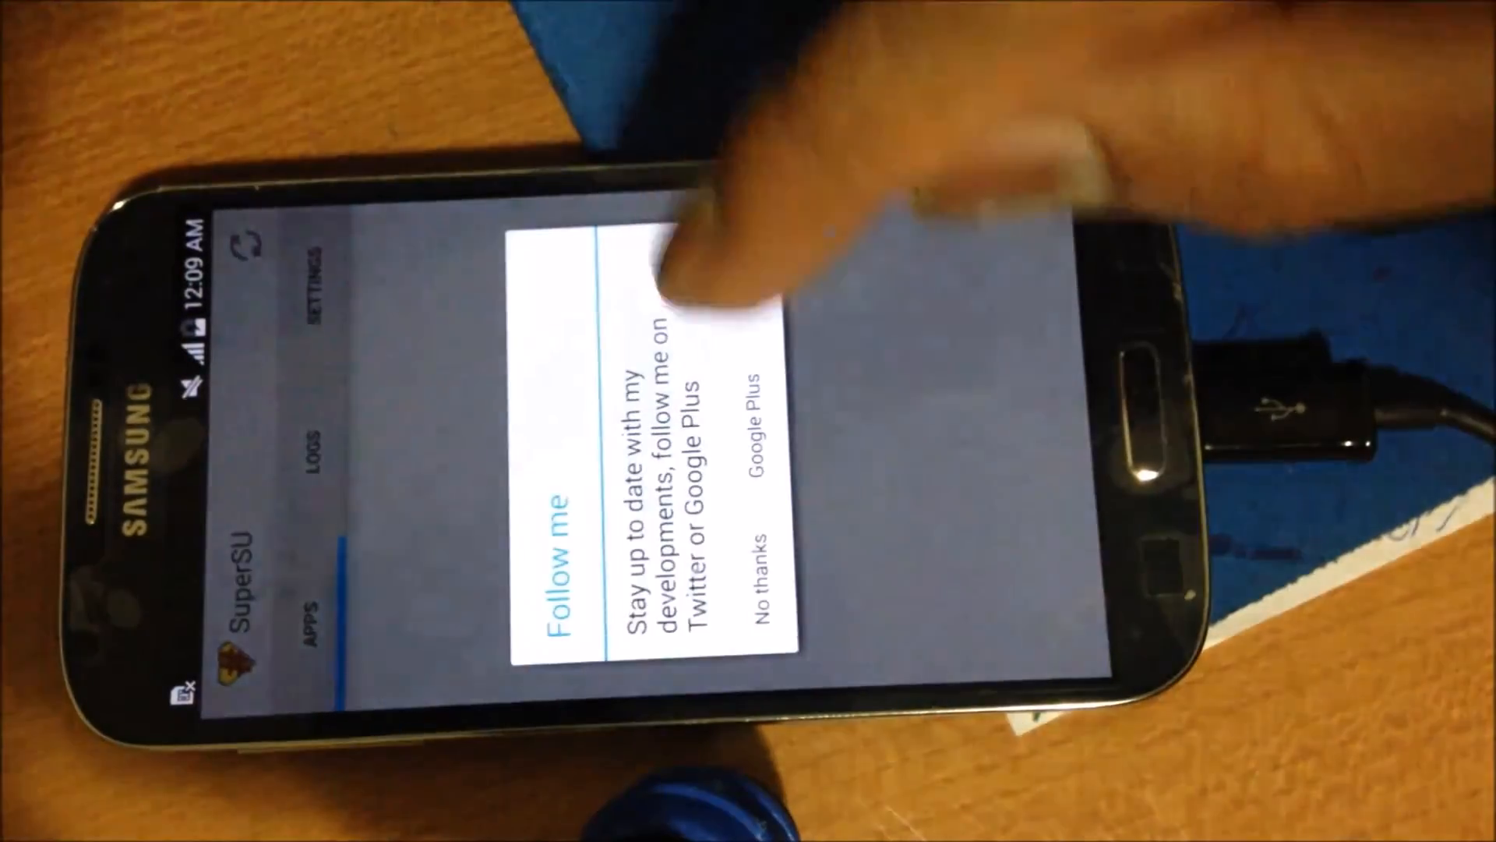
click(759, 548)
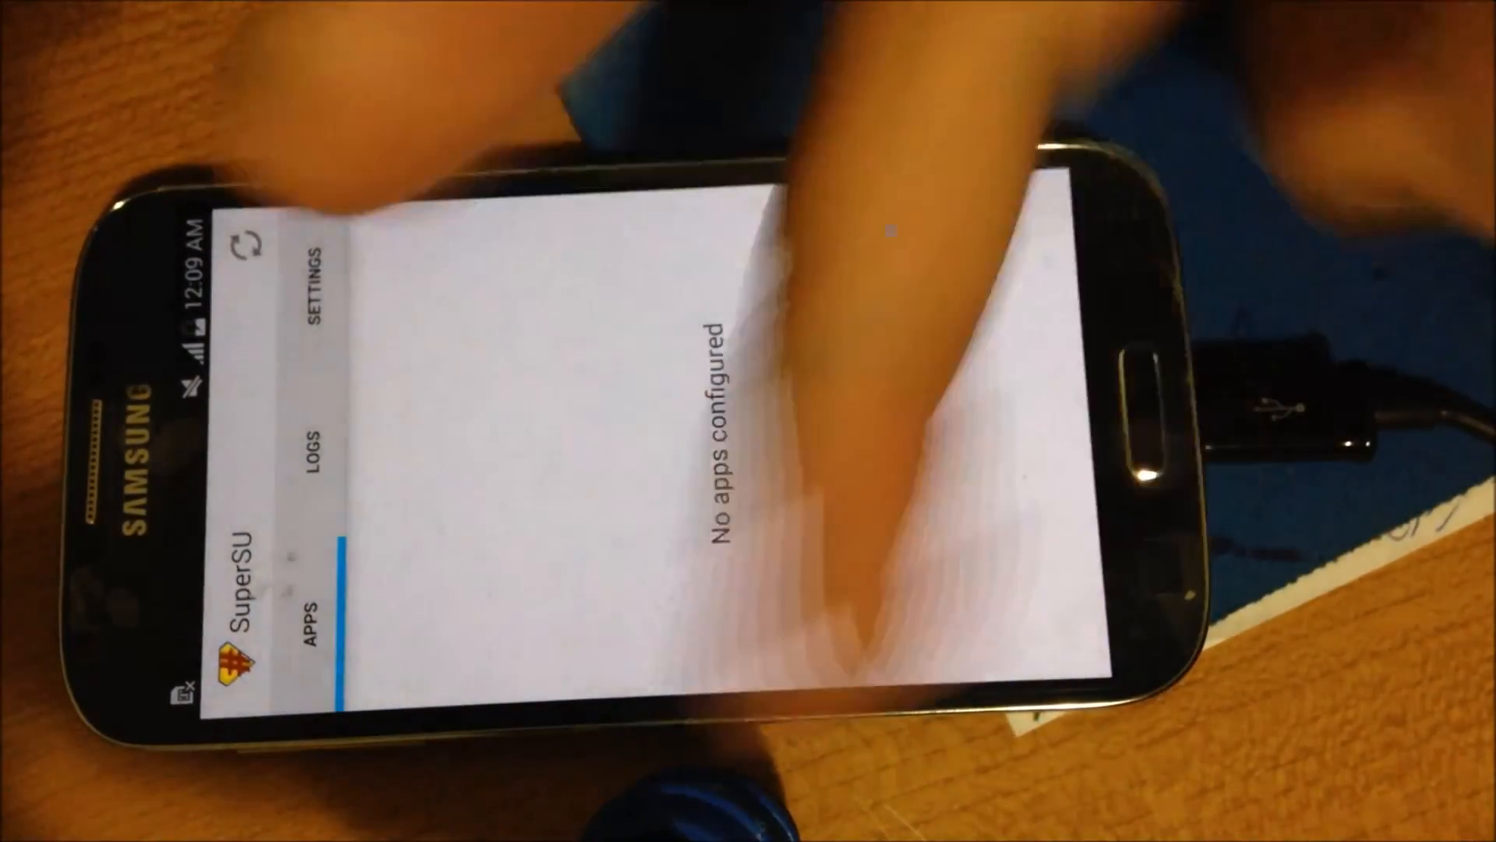